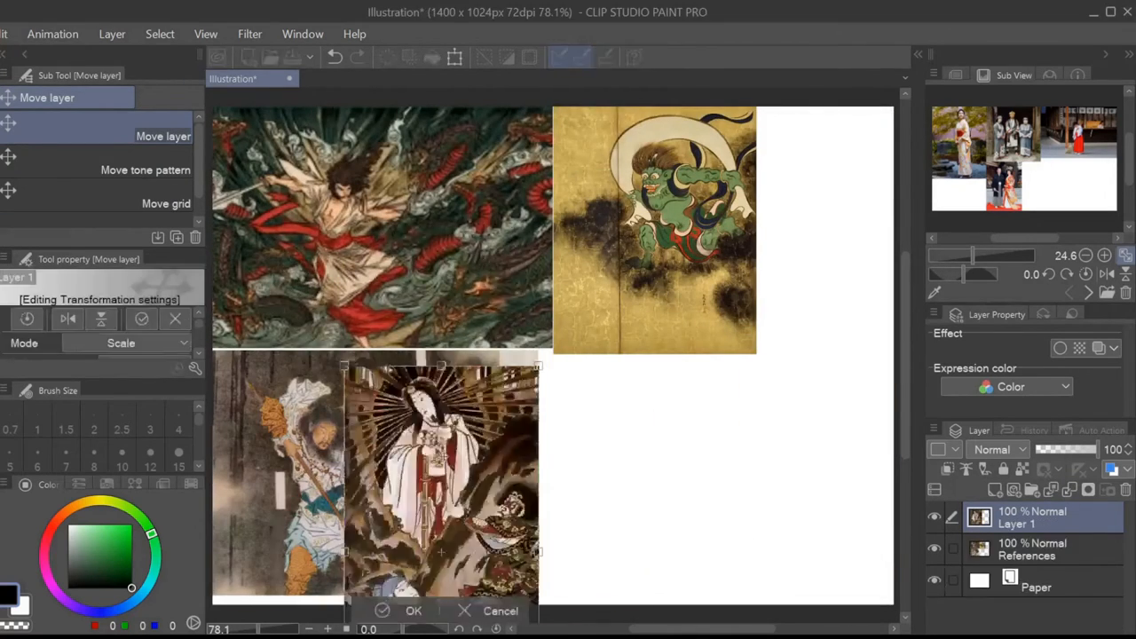
# Confirm the placement of the reference images on the References layer.
pyautogui.click(412, 610)
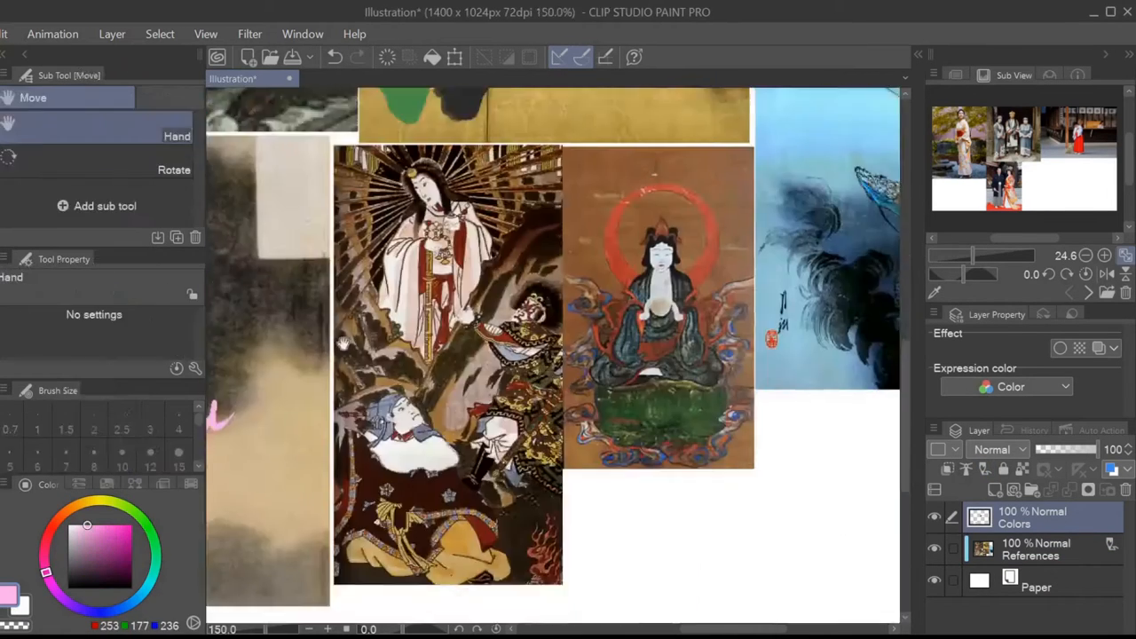
pyautogui.click(167, 192)
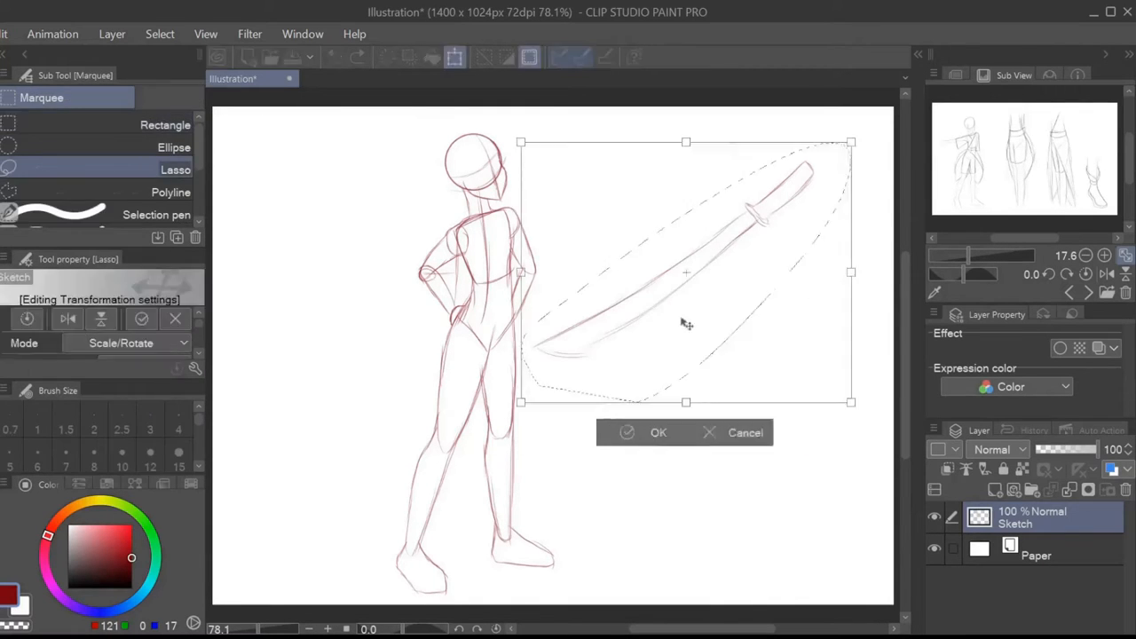
# Confirm the sword's rotation so it stands upright beside the figure.
pyautogui.click(627, 433)
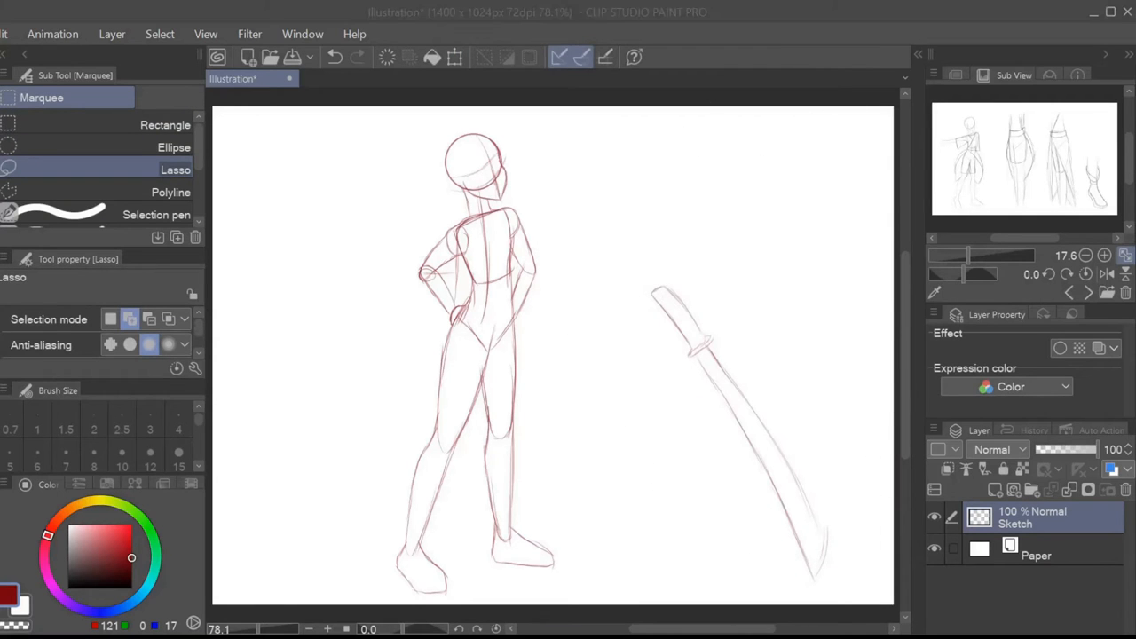
# Draw the face and a long trailing braid with the Dense watercolor brush over the faded sketch.
pyautogui.click(995, 490)
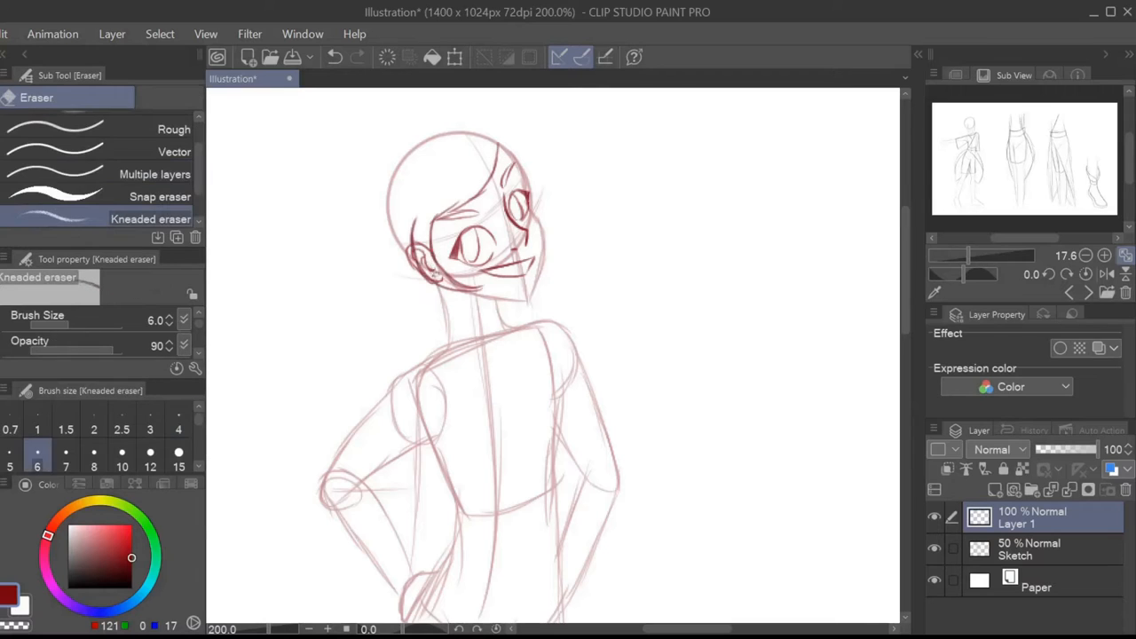
pyautogui.click(41, 98)
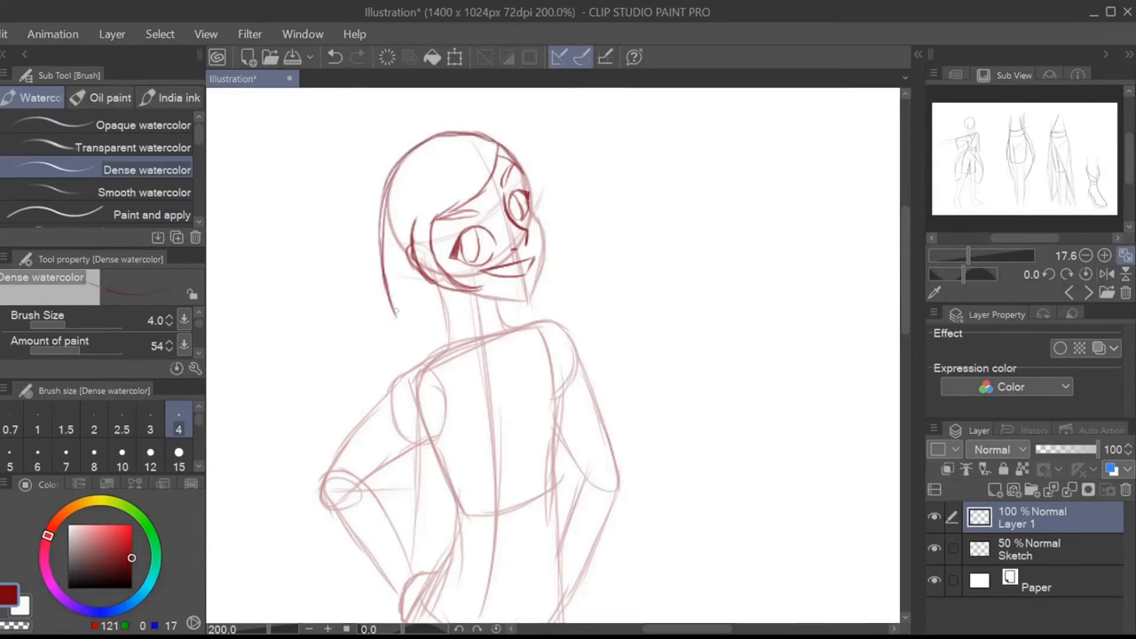
pyautogui.scroll(-3)
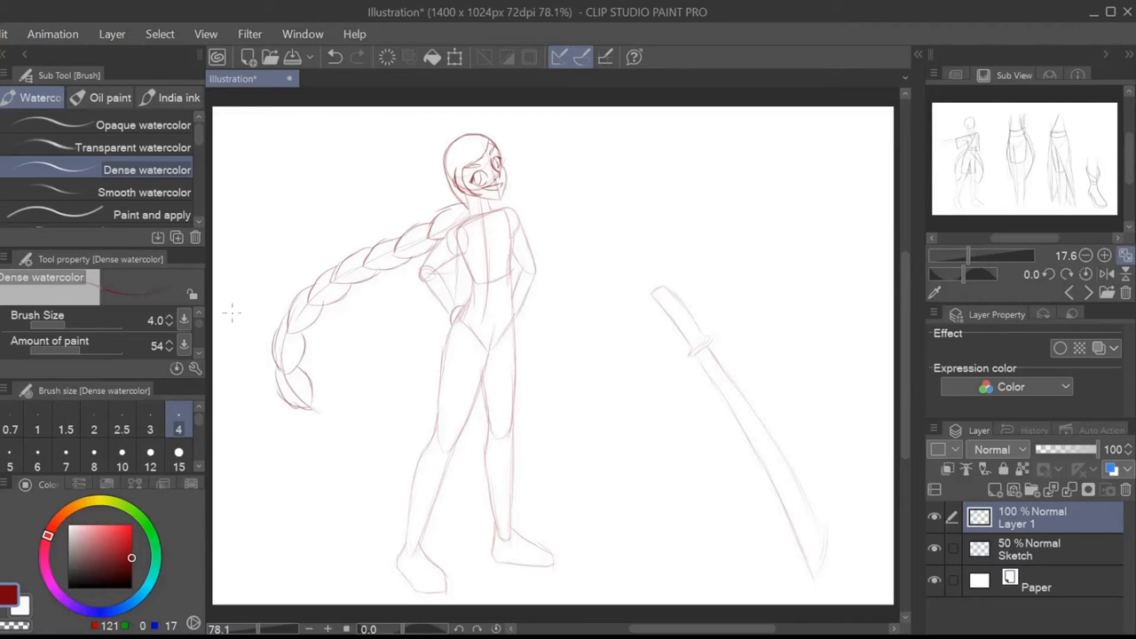
pyautogui.moveTo(293, 373); pyautogui.dragTo(373, 417)
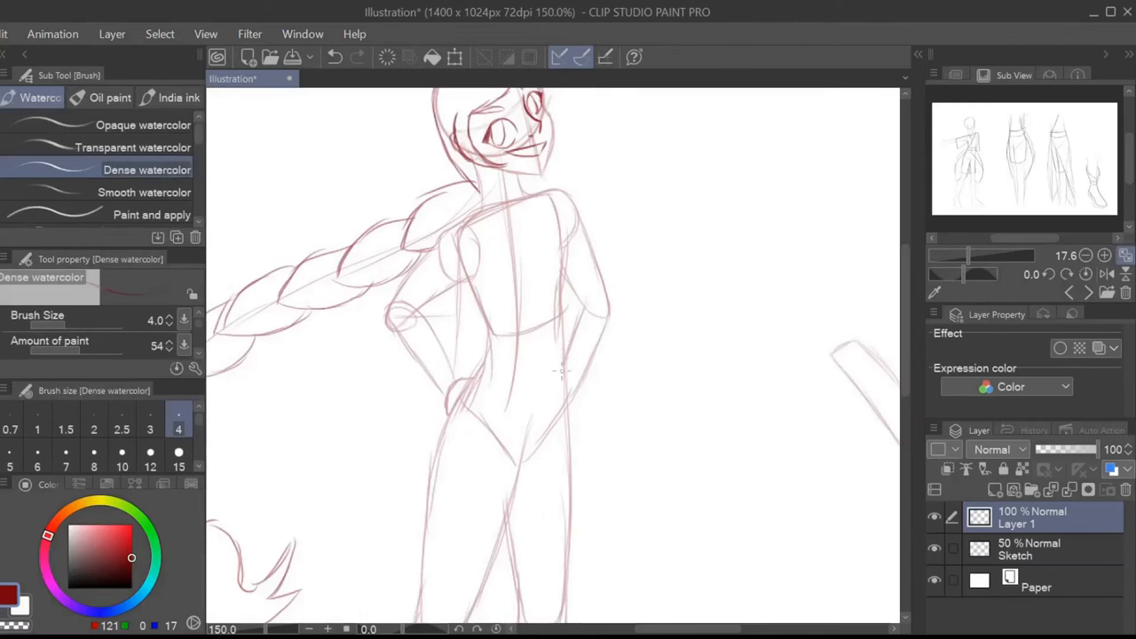
pyautogui.scroll(-3)
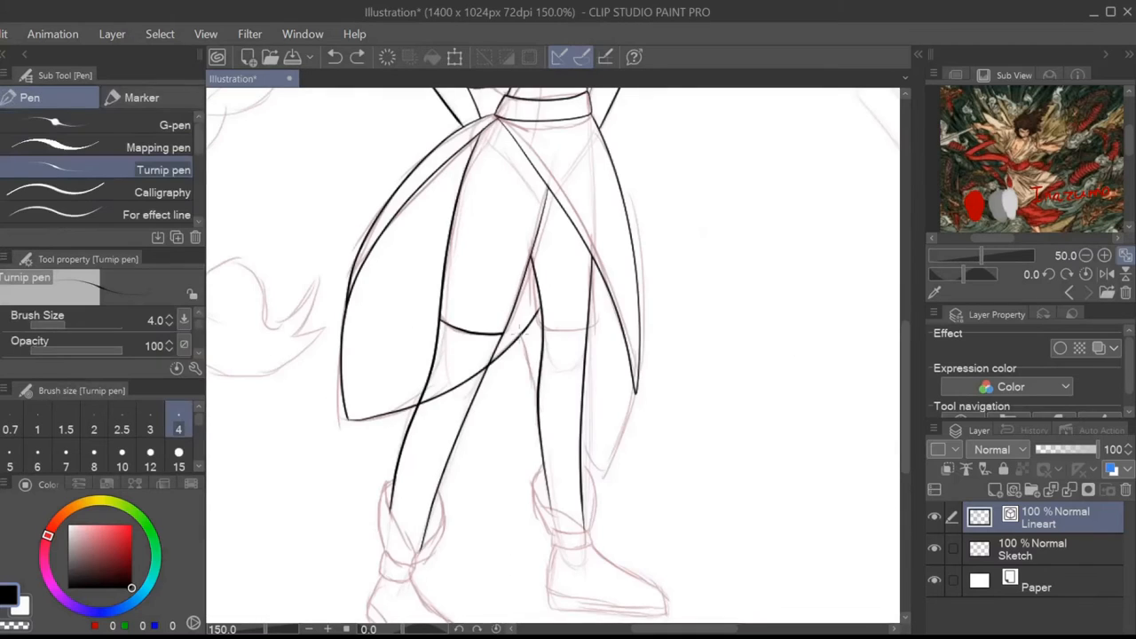
# Trace the sketch with the Turnip pen and fill flat hair and skin base colours.
pyautogui.scroll(-3)
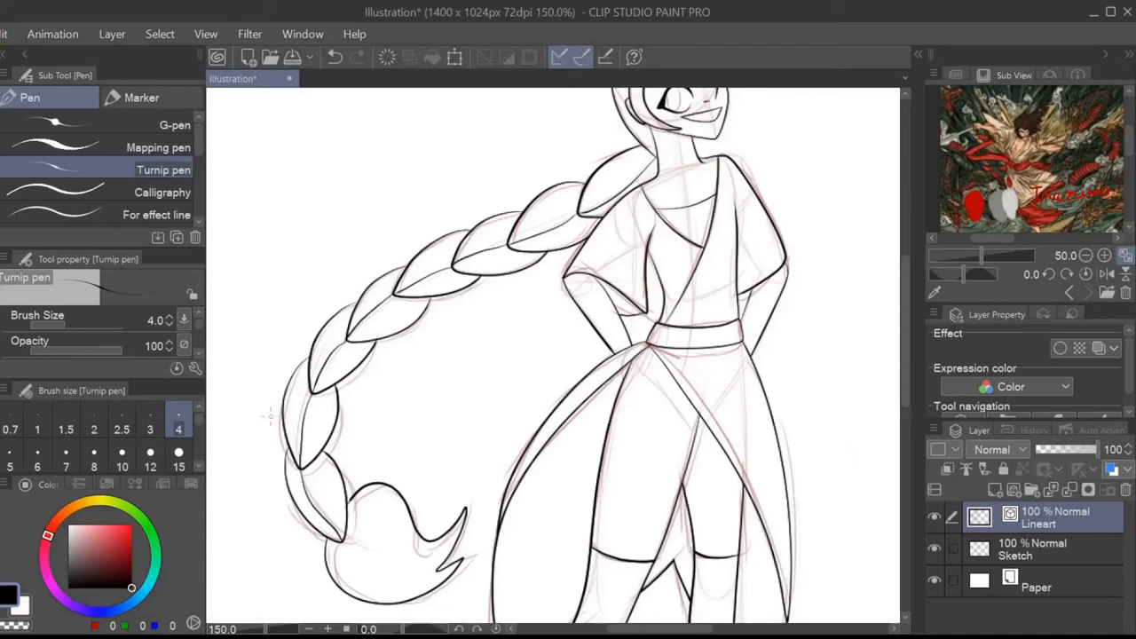
pyautogui.click(333, 57)
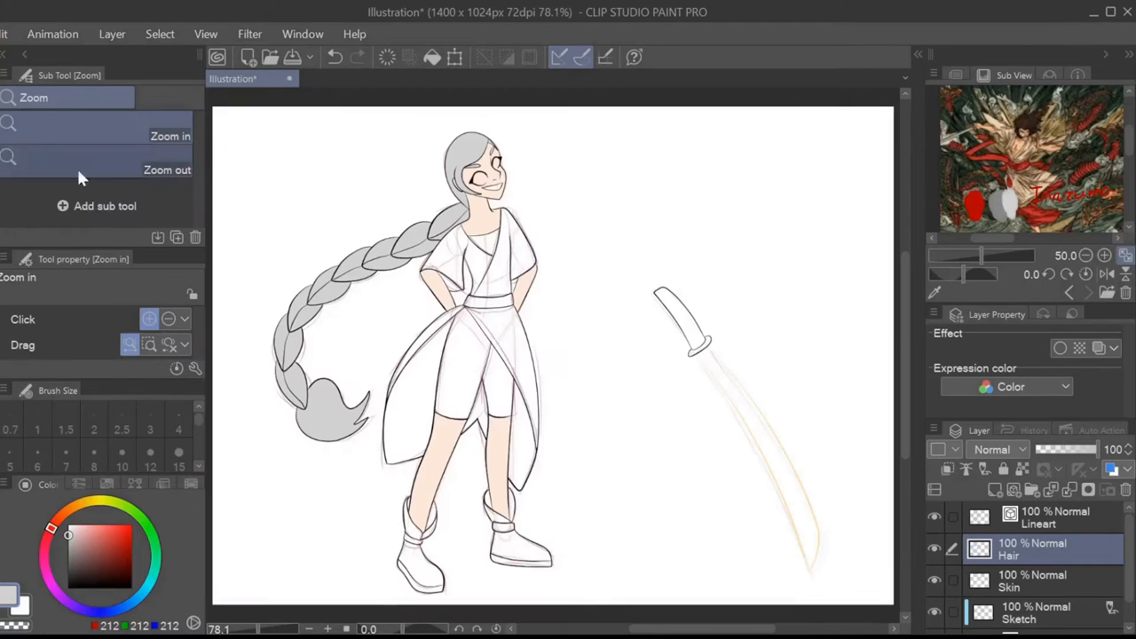
# Fill the girl's eyes and mouth with Paint unfilled area and add a new raster layer.
pyautogui.click(1034, 581)
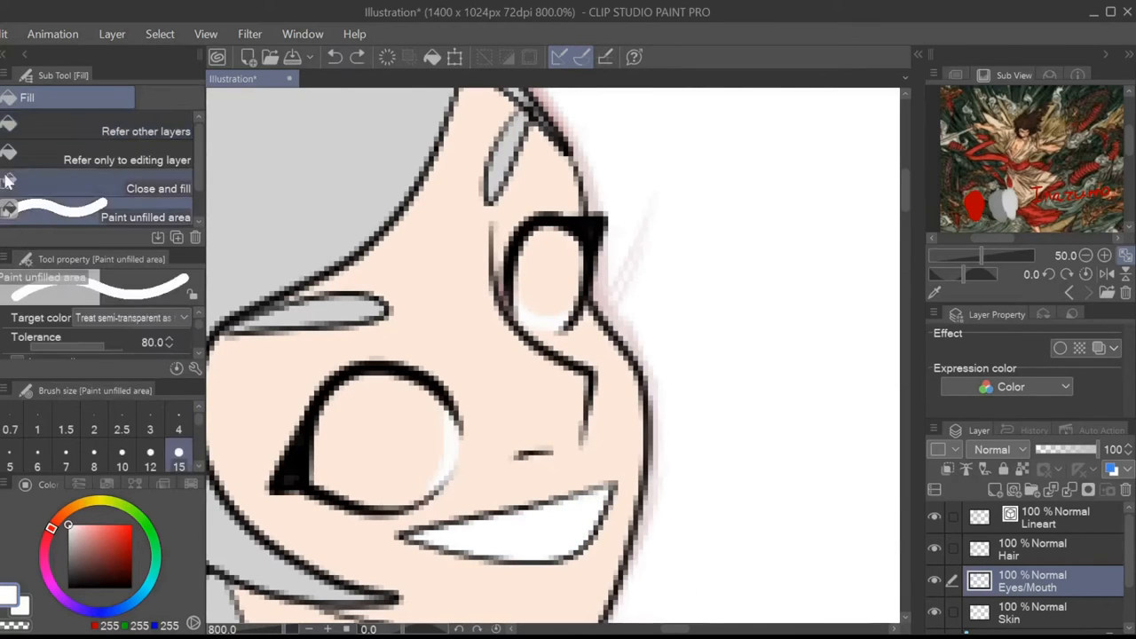
pyautogui.click(146, 131)
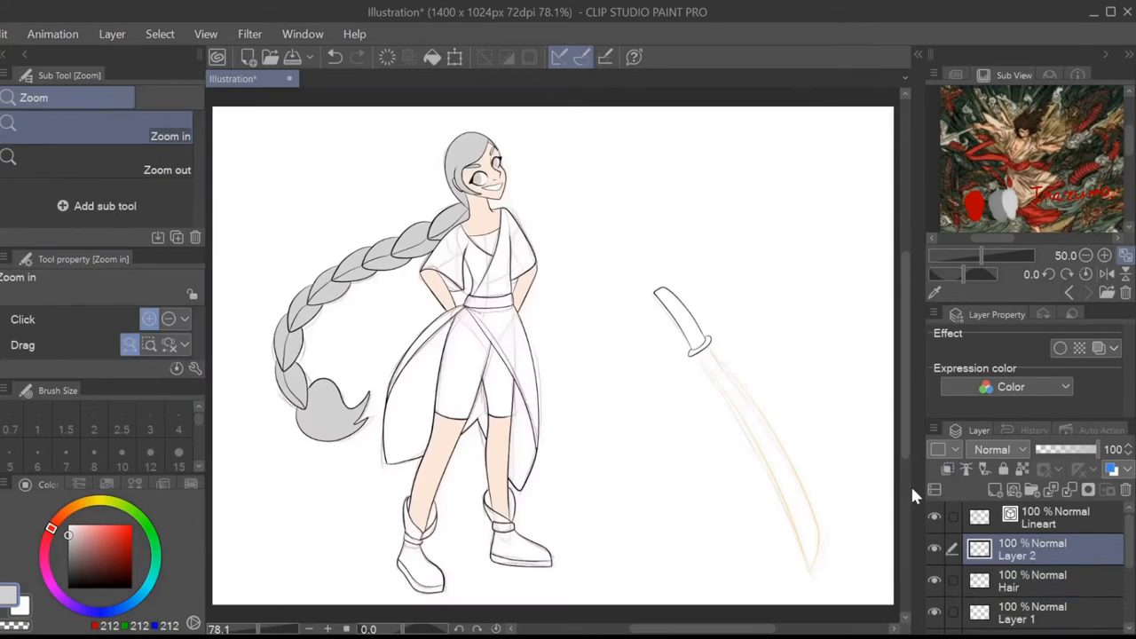
pyautogui.click(479, 240)
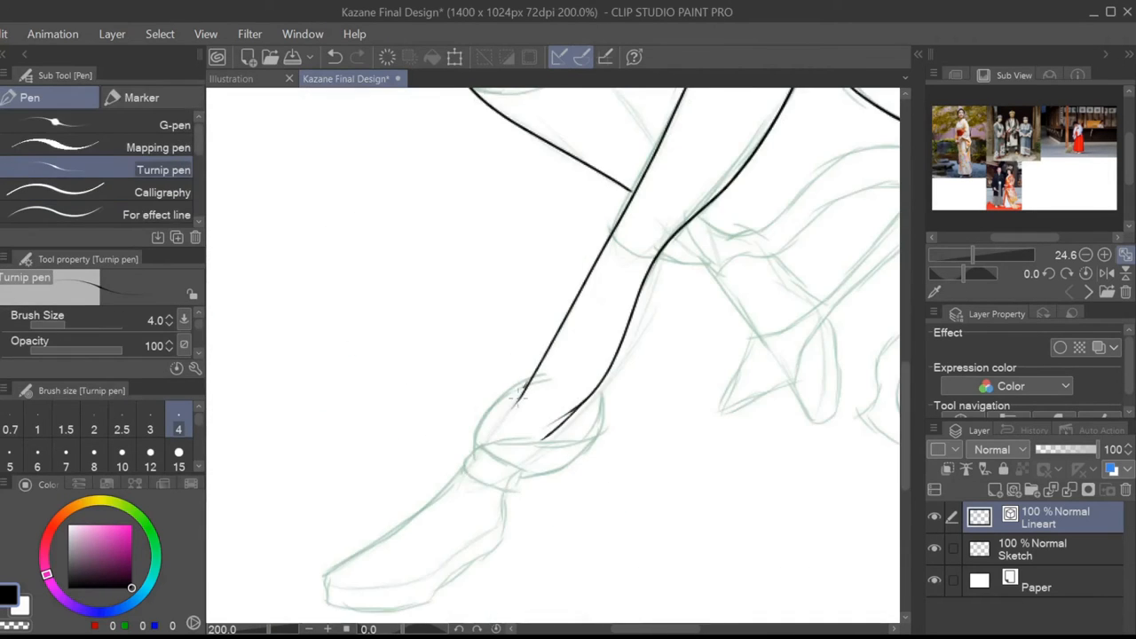
# Ink clean outlines over the sketched legs on the Lineart layer.
pyautogui.scroll(-3)
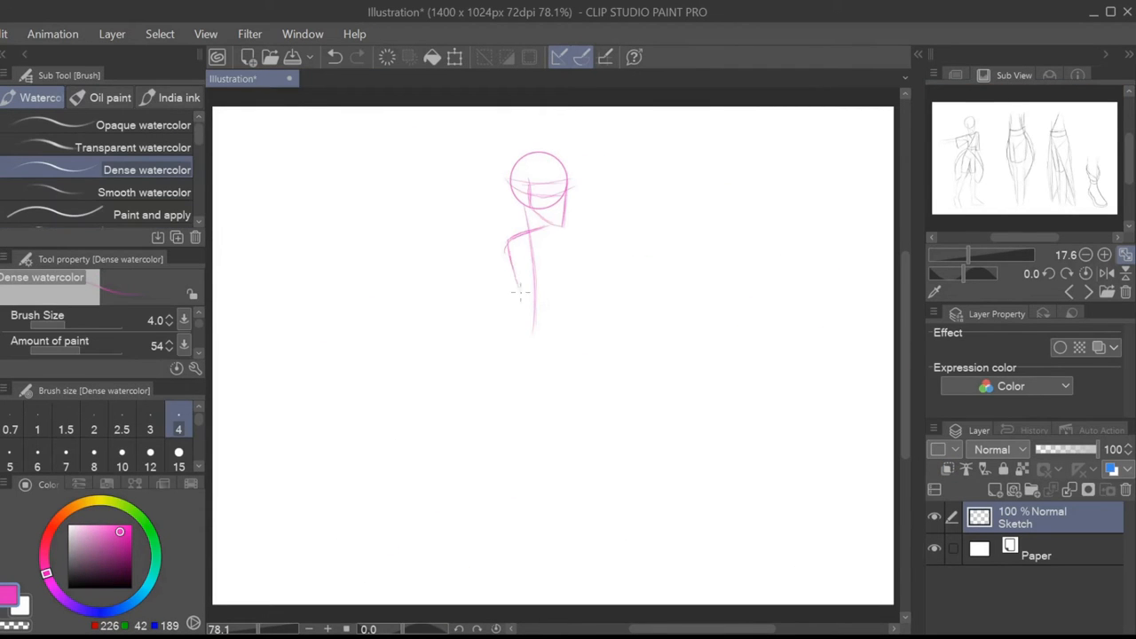
# Sketch the pink body guideline below the head circle.
pyautogui.moveTo(519, 293); pyautogui.dragTo(515, 476)
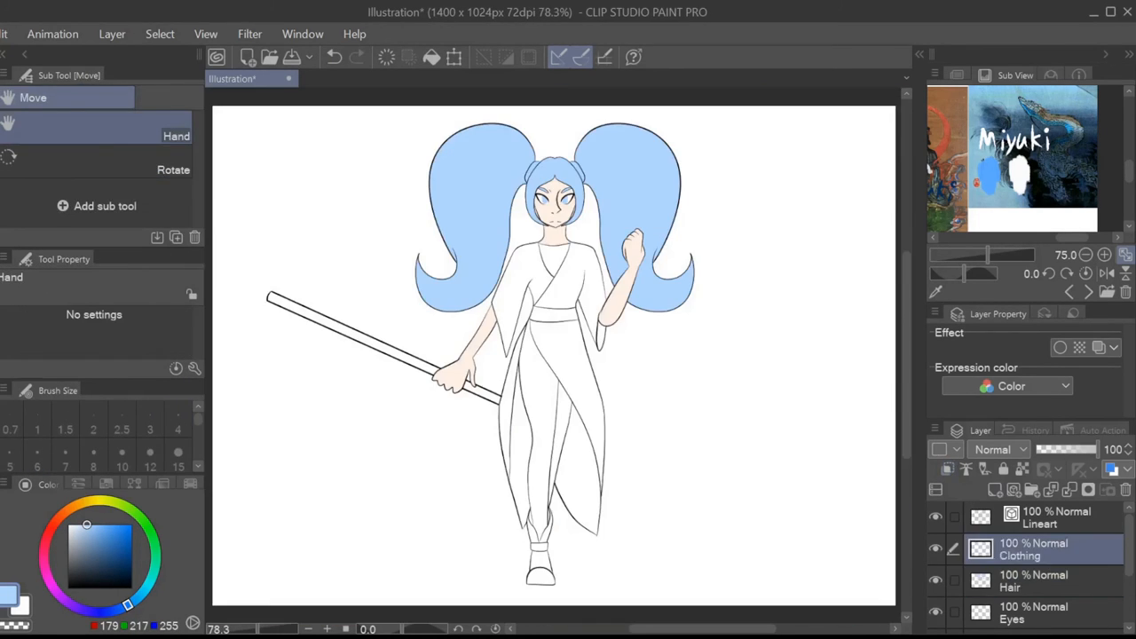
# Fill Miyuki's robe with blue using Refer other layers.
pyautogui.click(524, 293)
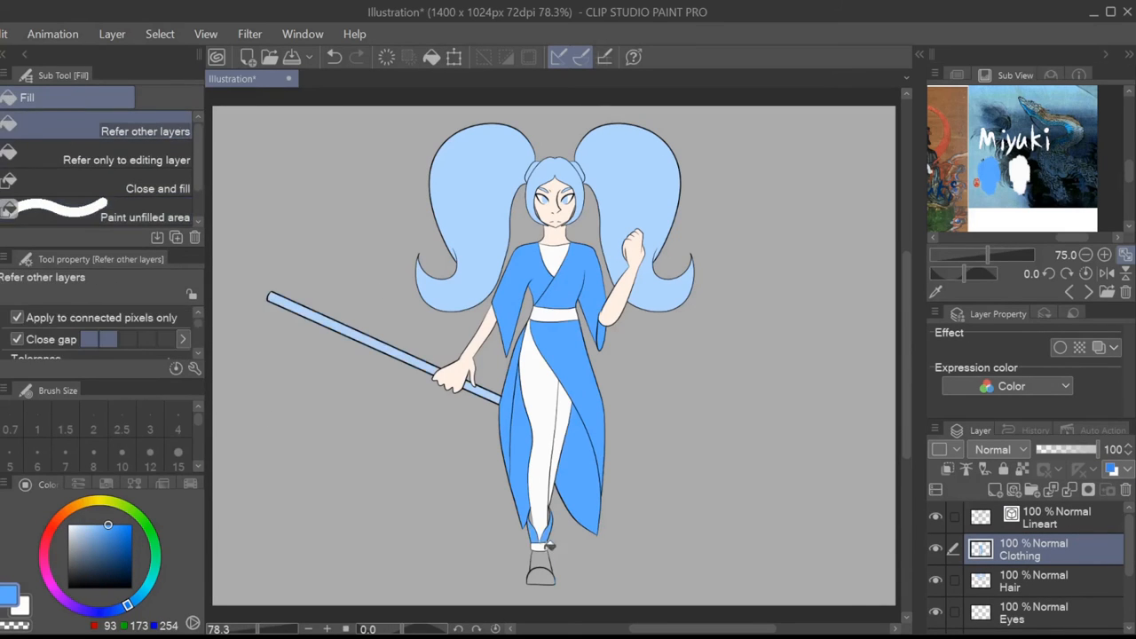